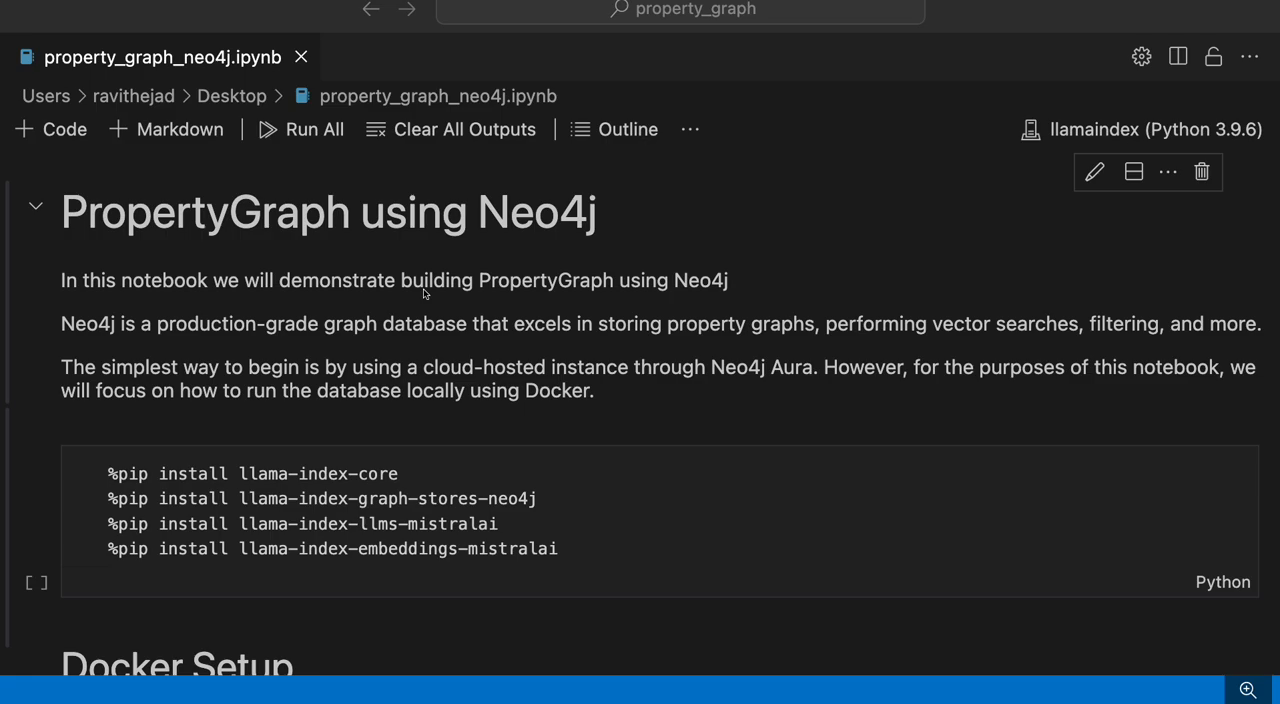
mouse_move(456, 258)
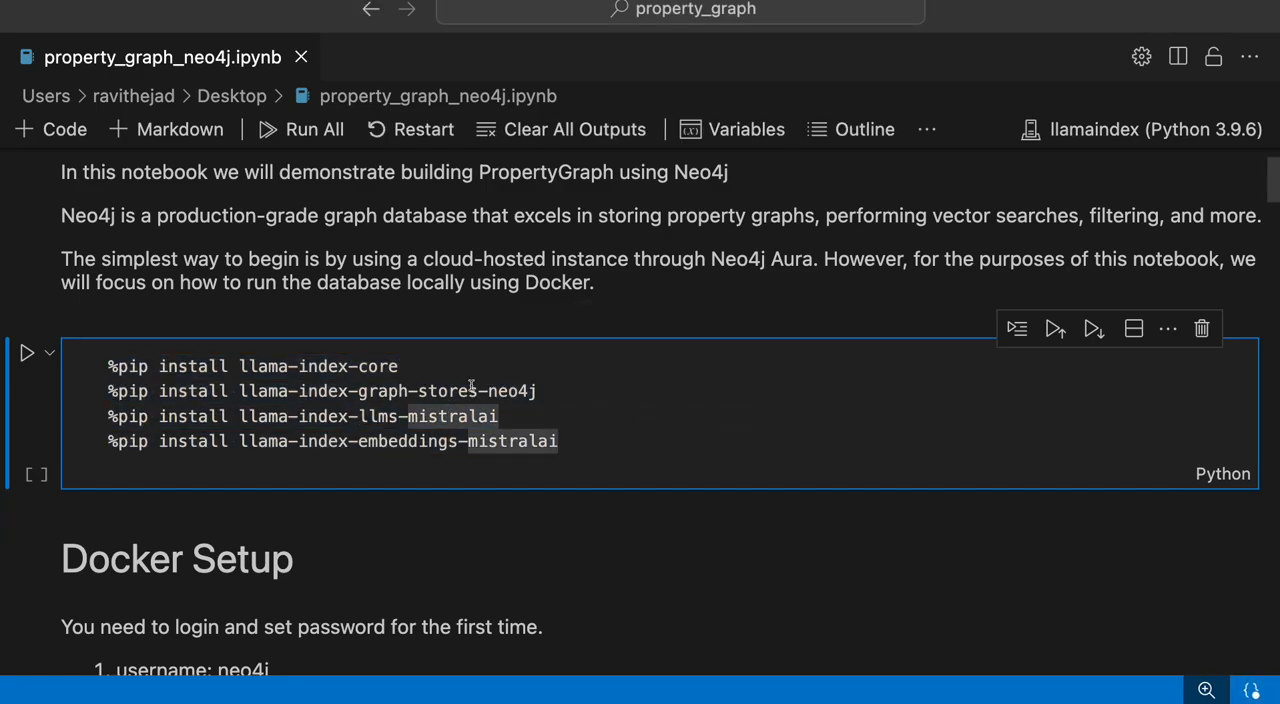
Run the neo4j:latest Docker command with ports, volumes and APOC, and follow startup logs.
scroll("down", 3)
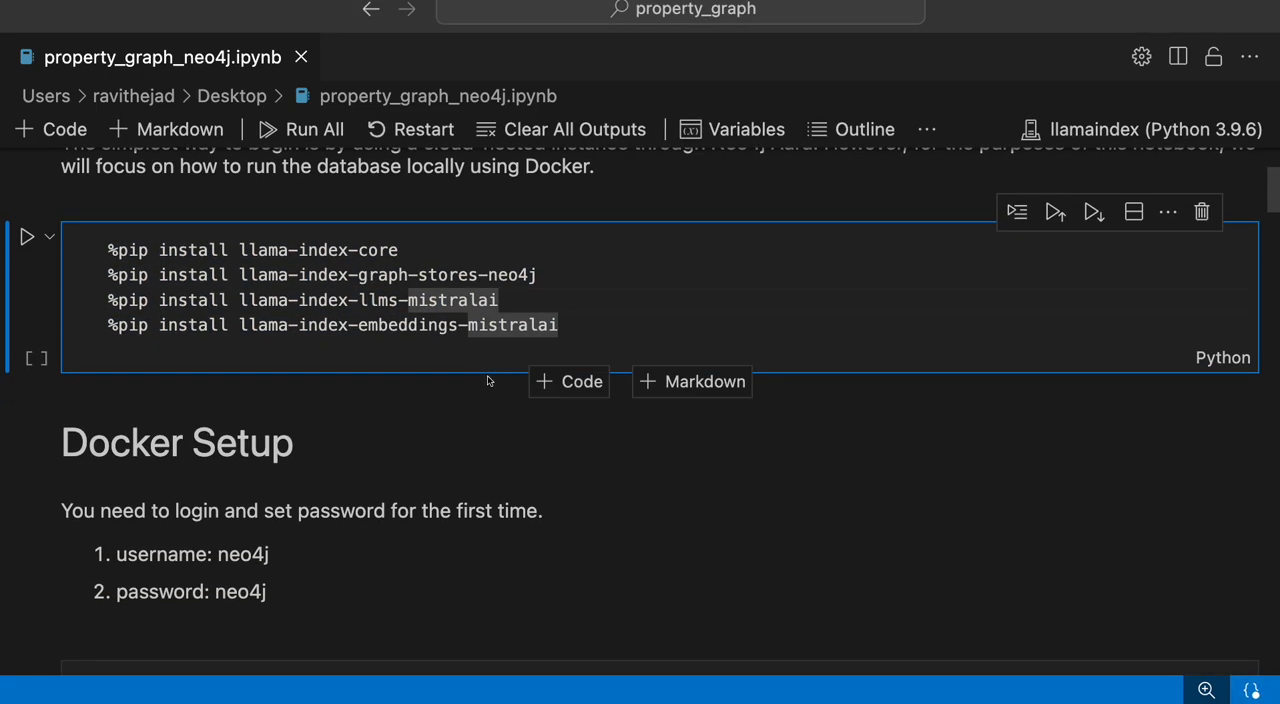
scroll("down", 3)
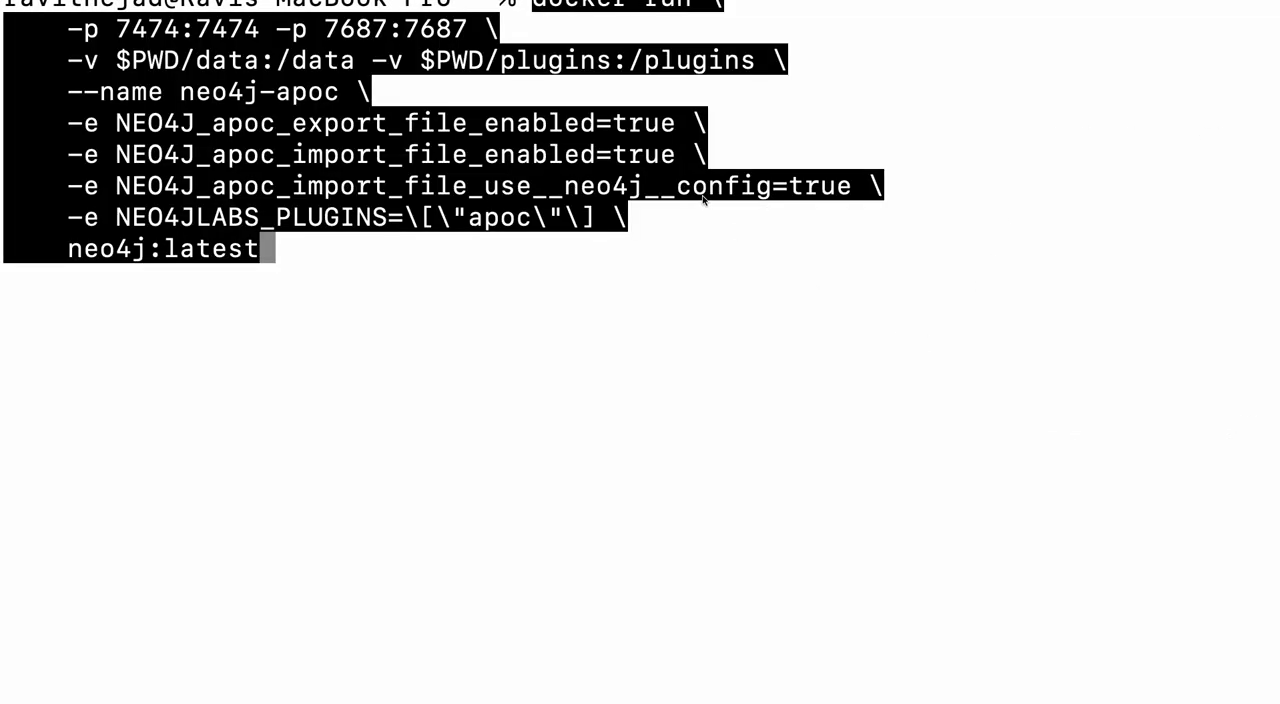
key("Return")
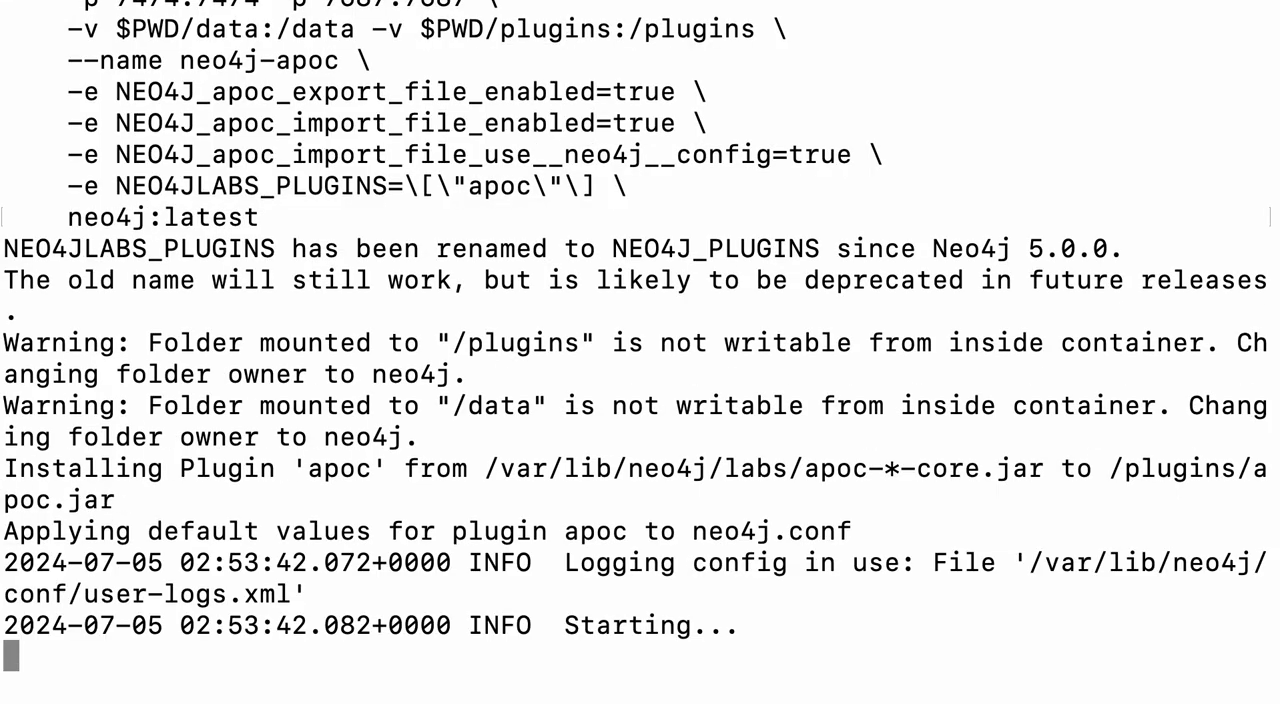
scroll("down", 3)
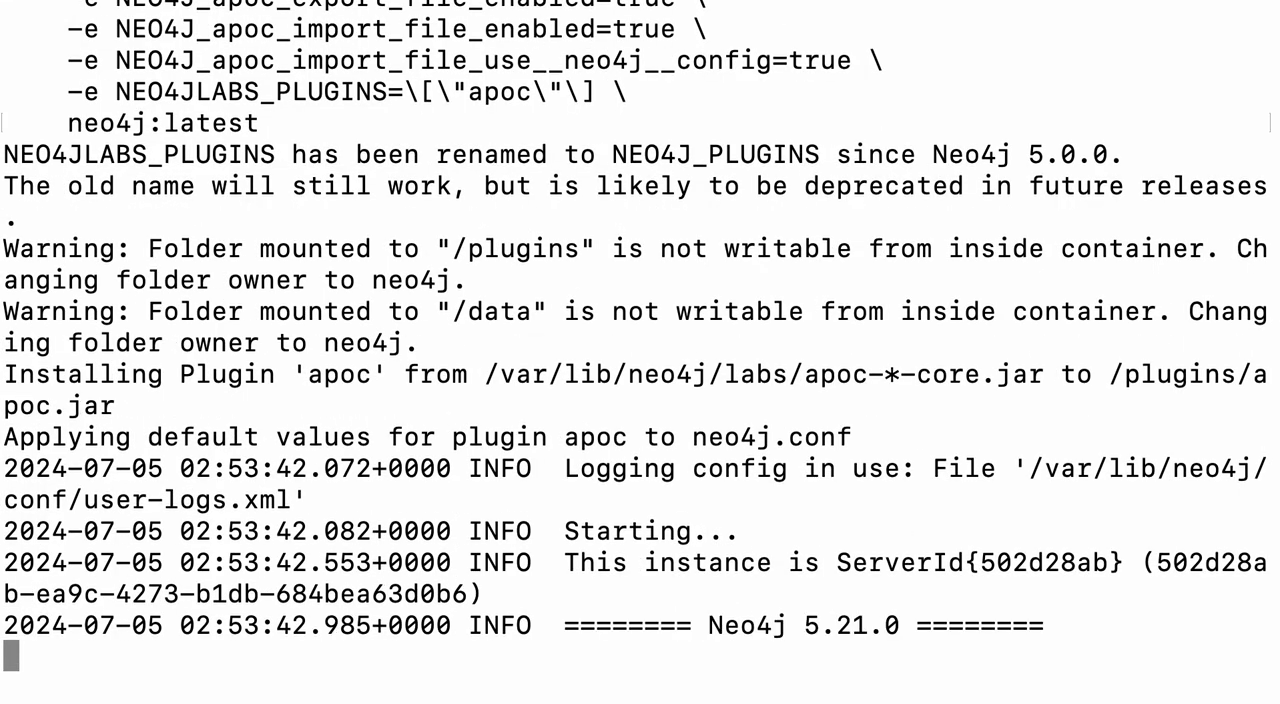
scroll("down", 3)
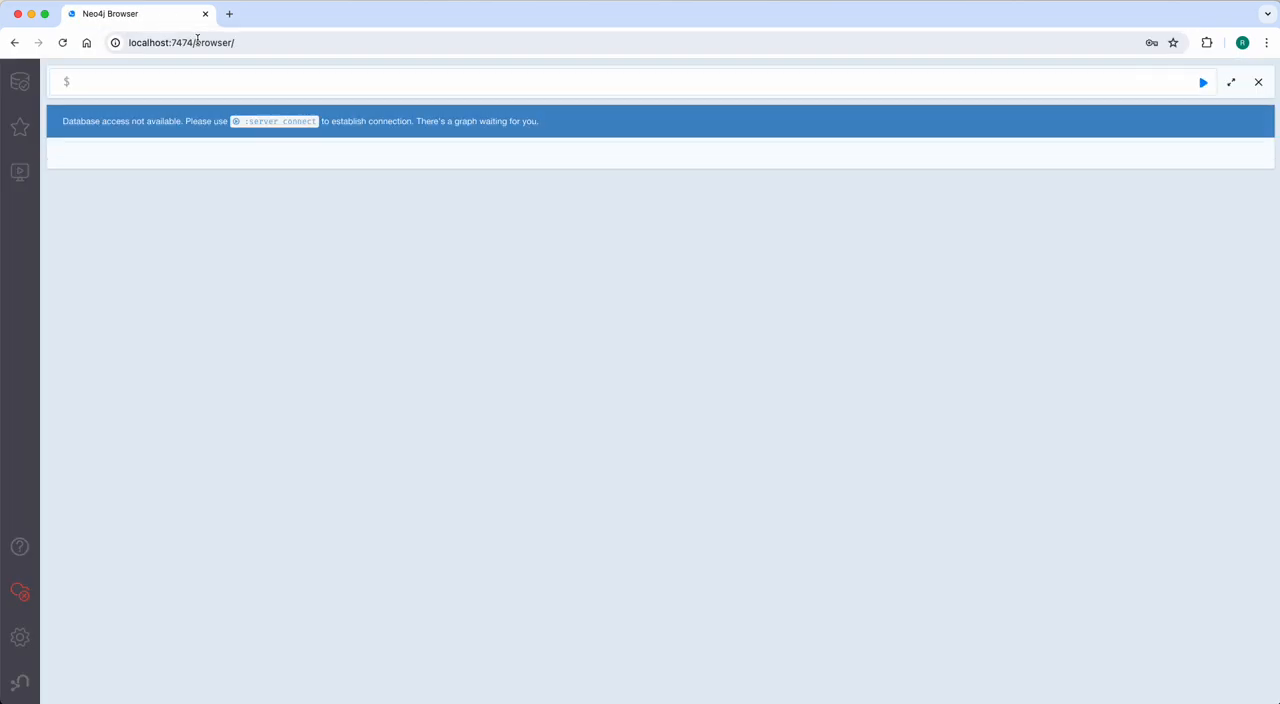
Connect Neo4j Browser via :server connect as user neo4j with the initial password.
left_click(280, 121)
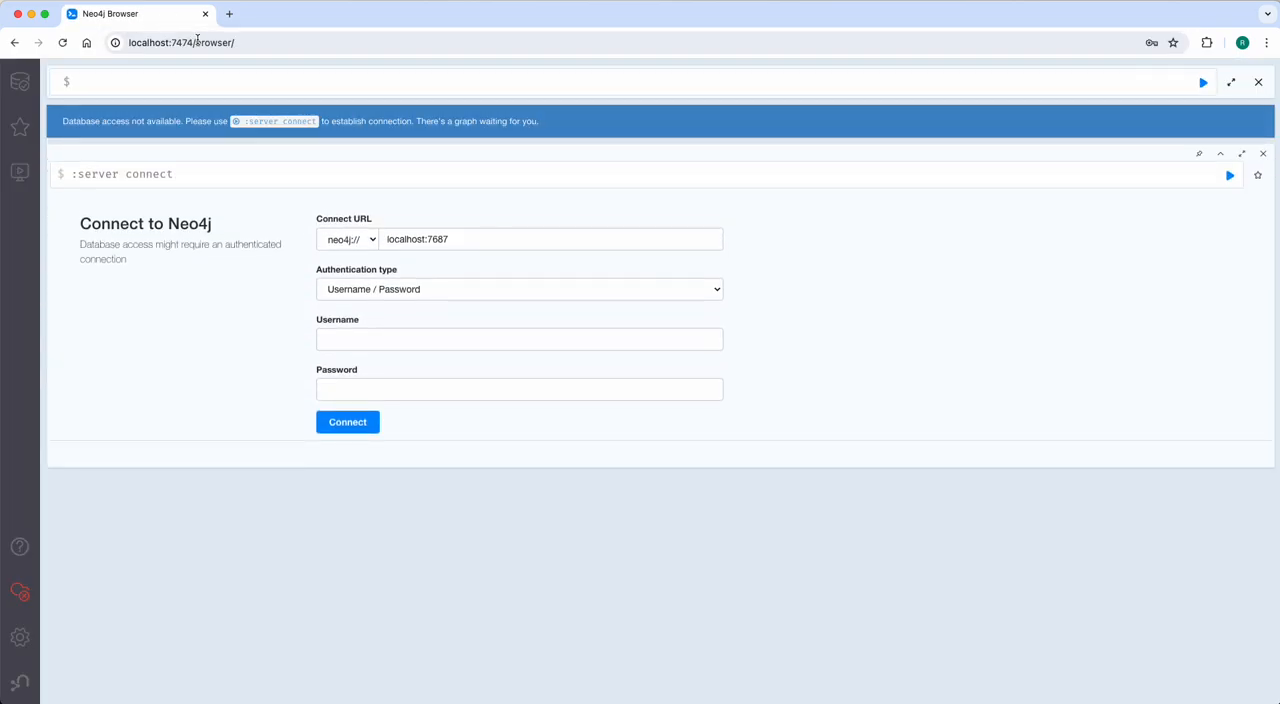
left_click(519, 339)
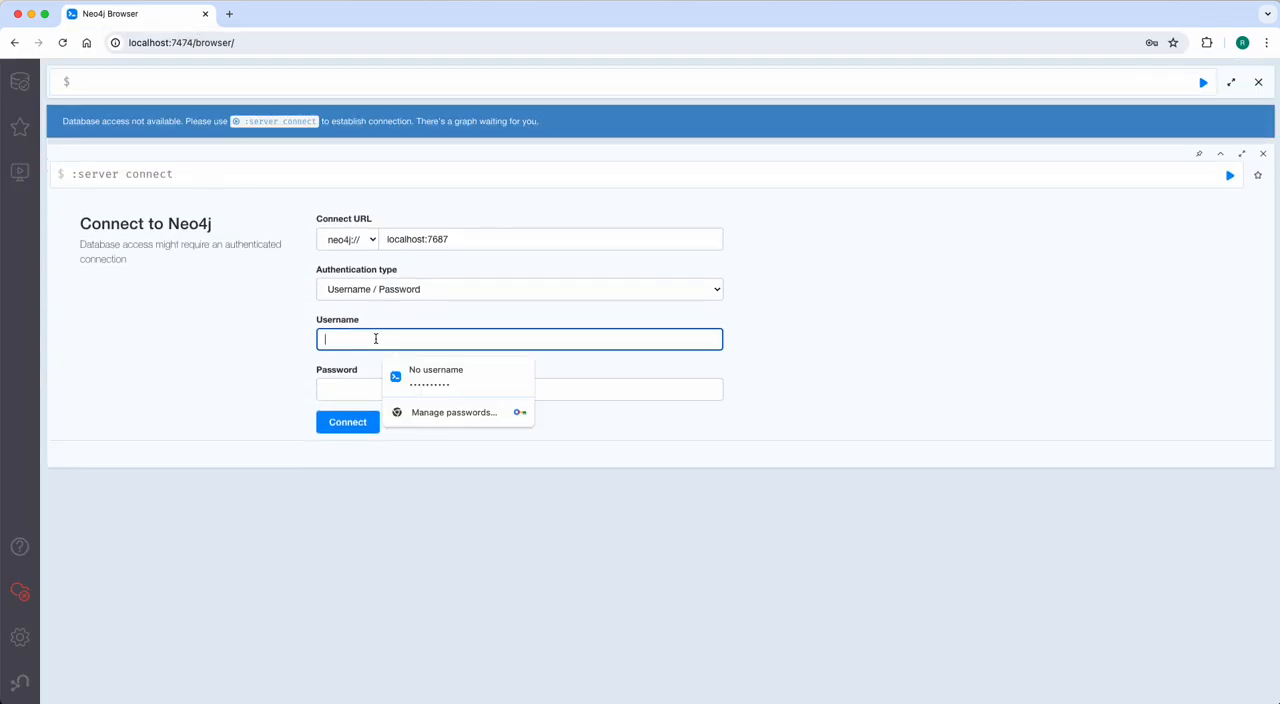
type("neo4")
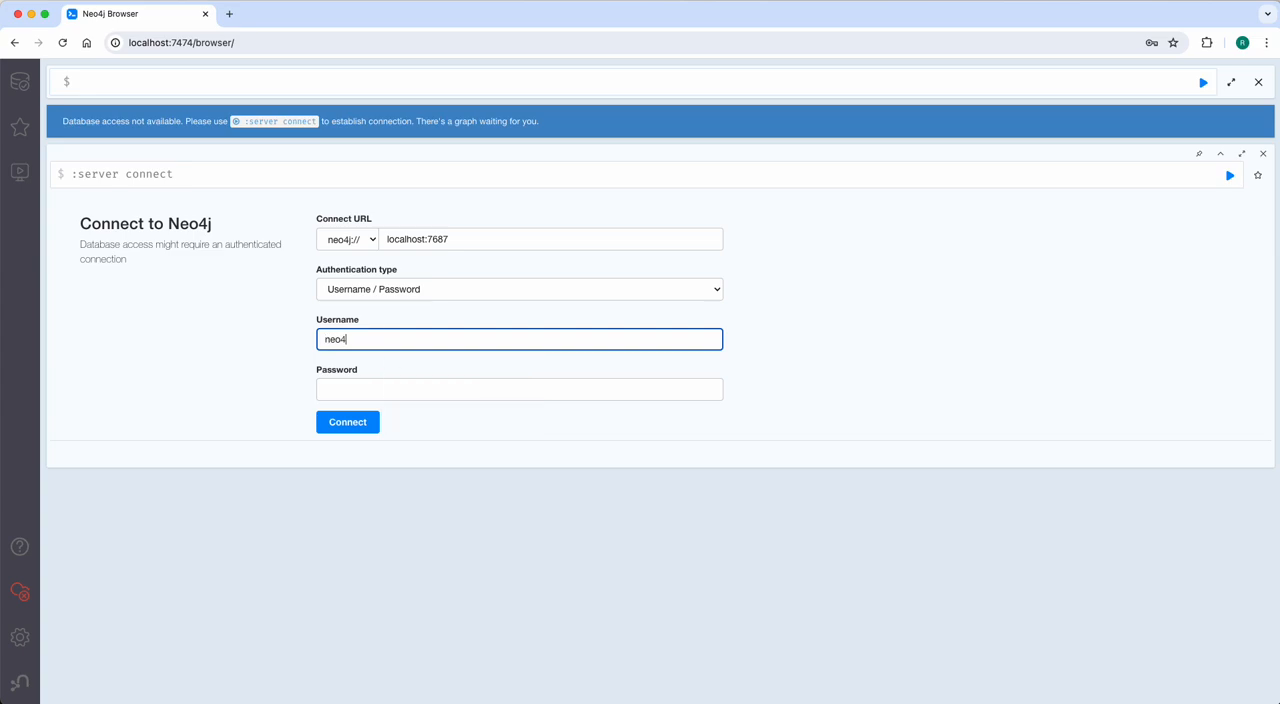
left_click(519, 389)
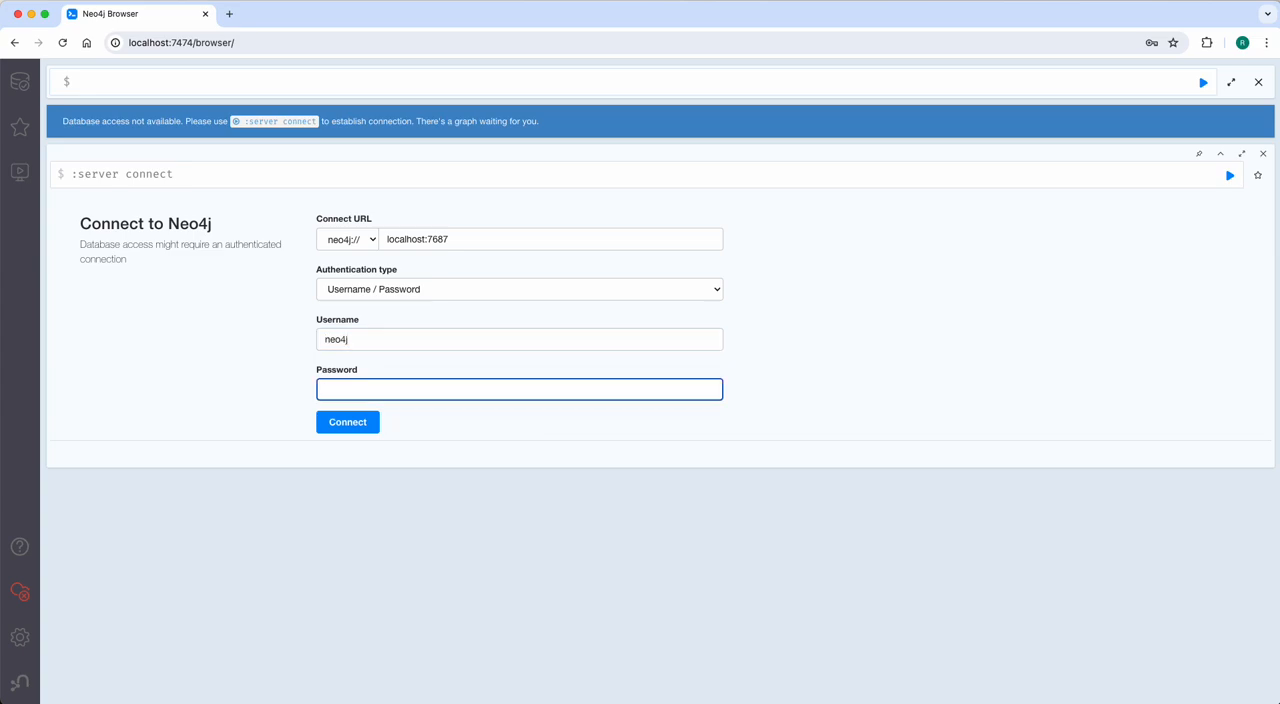
type("password")
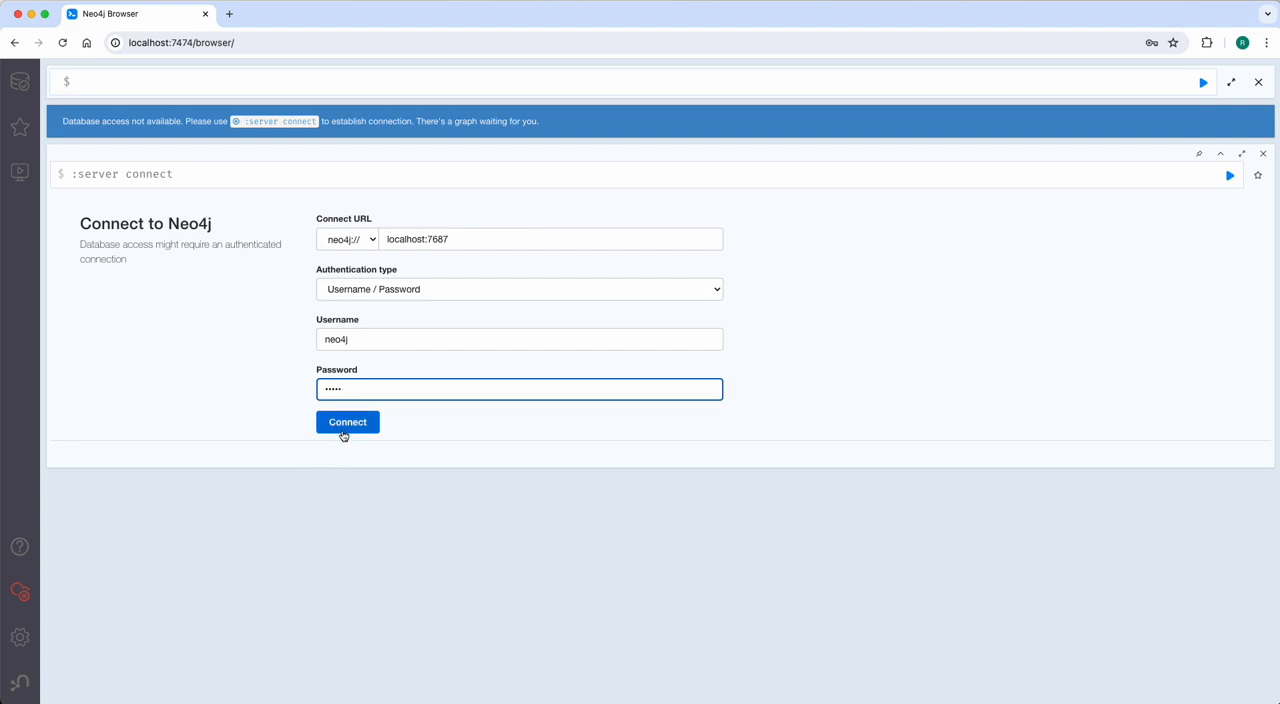
left_click(347, 421)
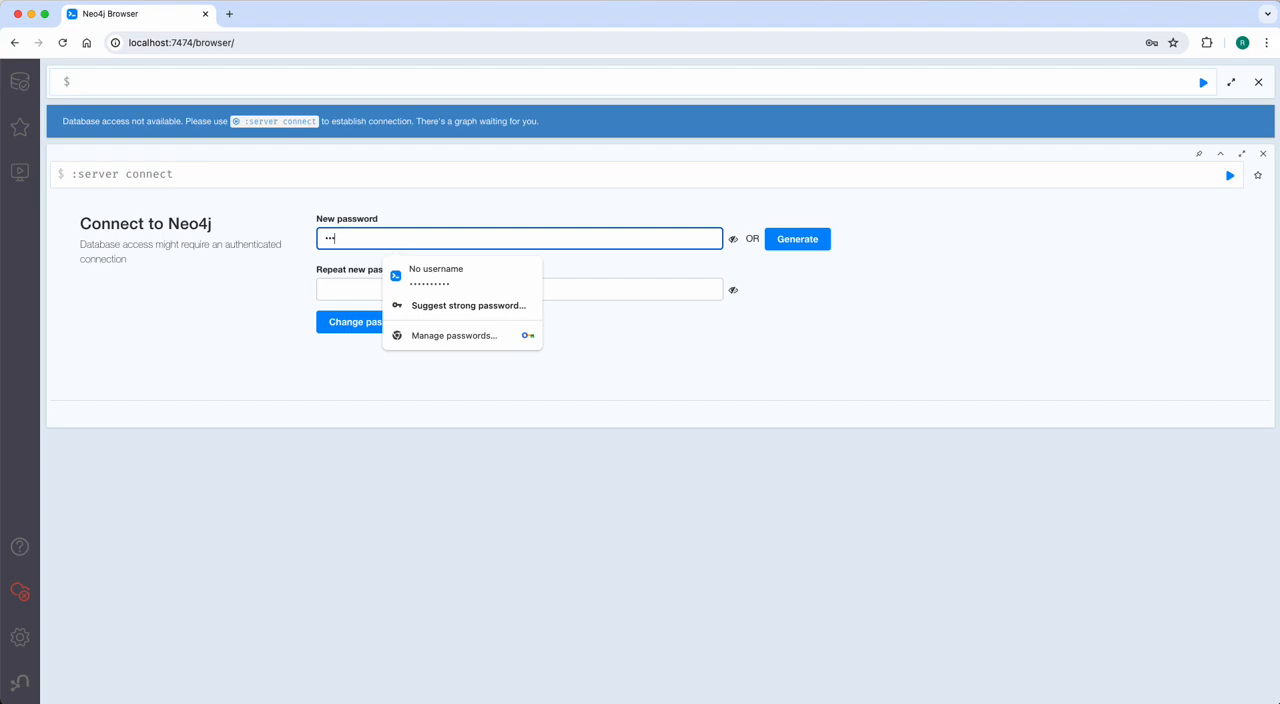
Enter the new database password in both fields and submit the change.
key("Backspace")
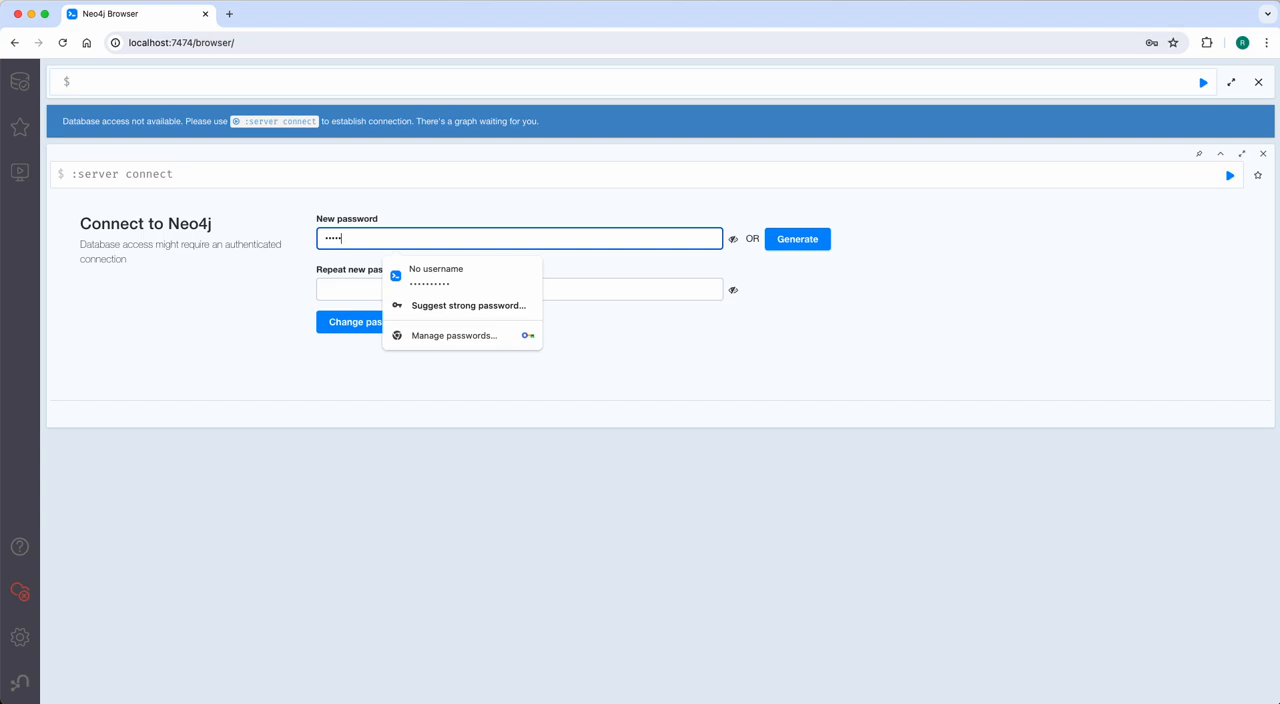
left_click(518, 289)
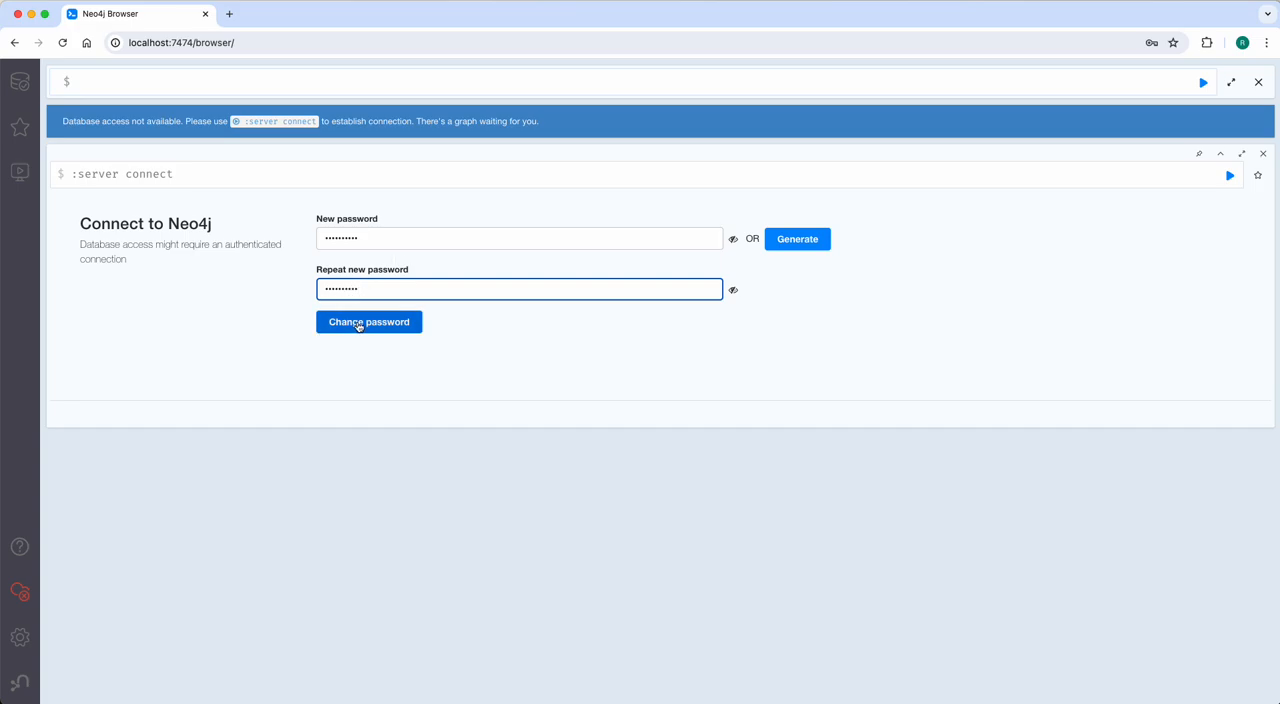
left_click(369, 321)
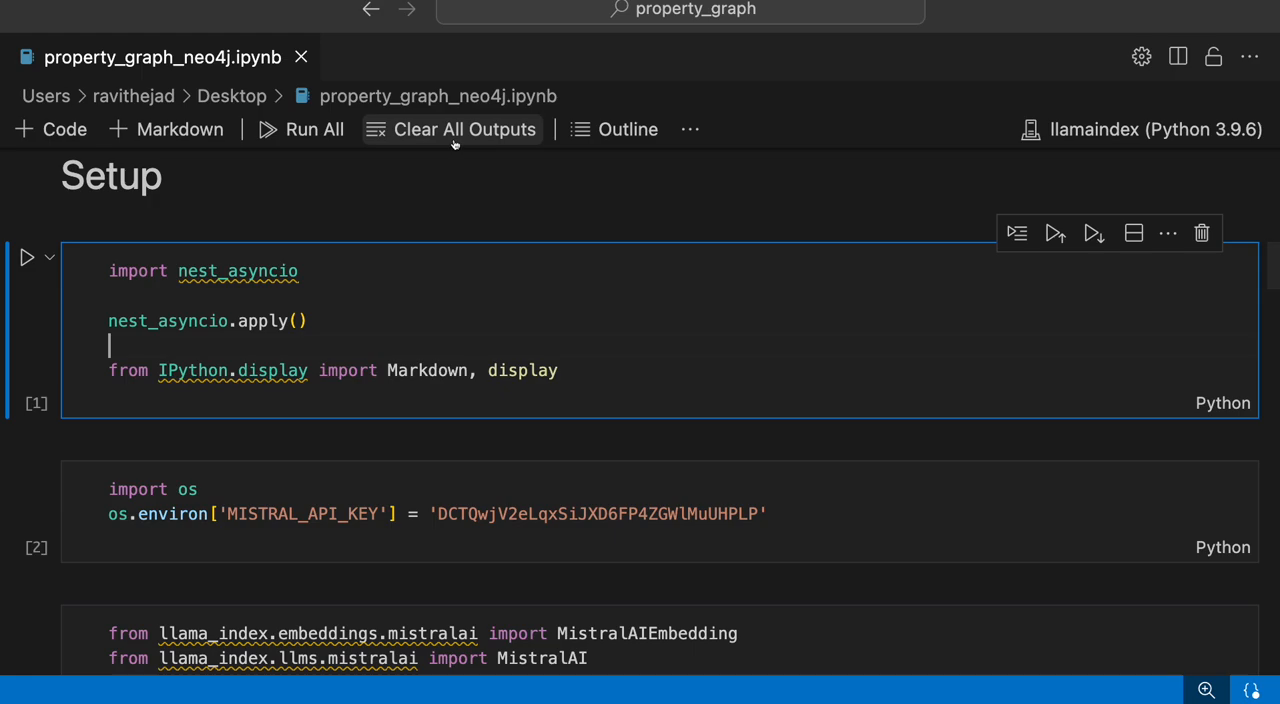
Run the notebook cells through data loading and Neo4jPropertyGraphStore creation at bolt://localhost:7687.
left_click(464, 129)
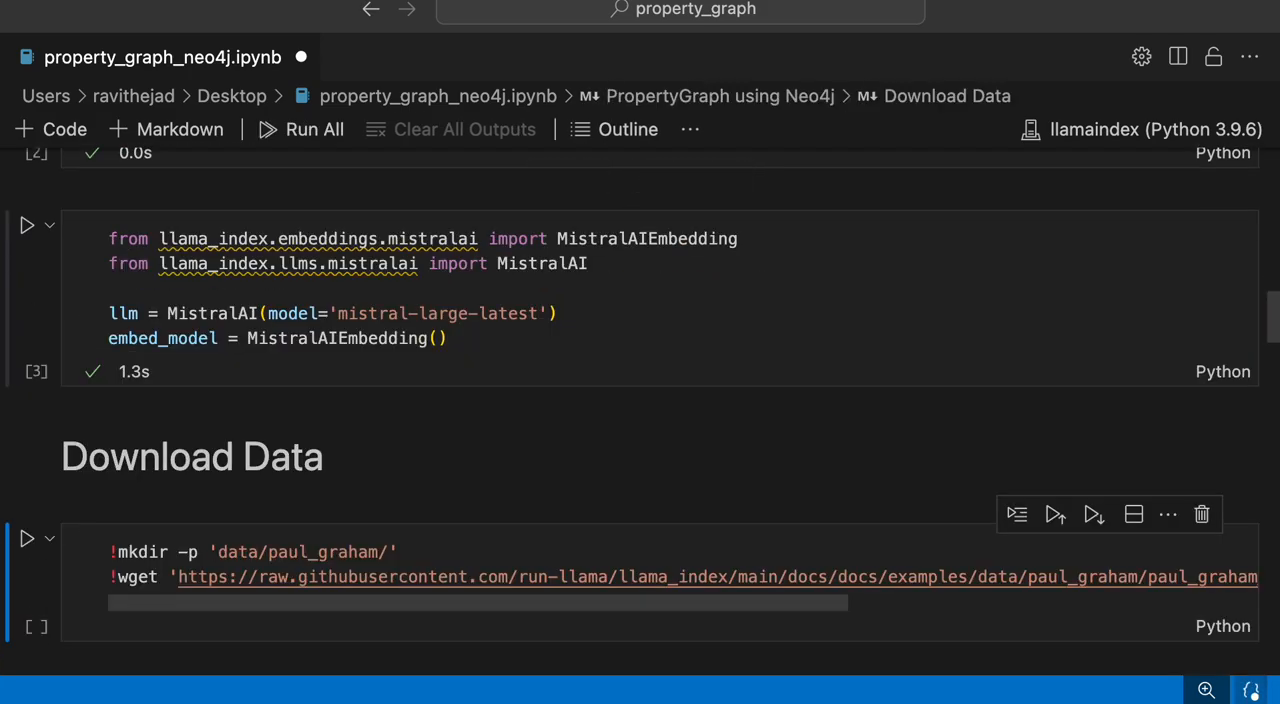
left_click(27, 538)
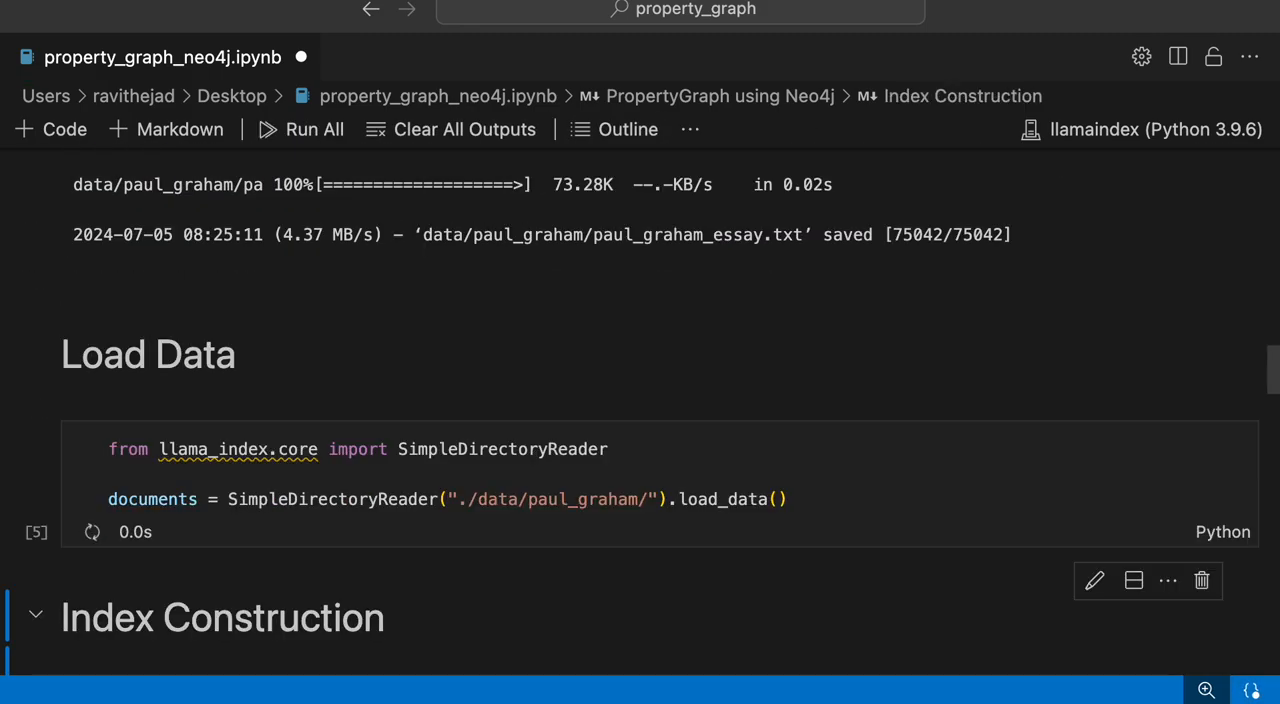
scroll("down", 3)
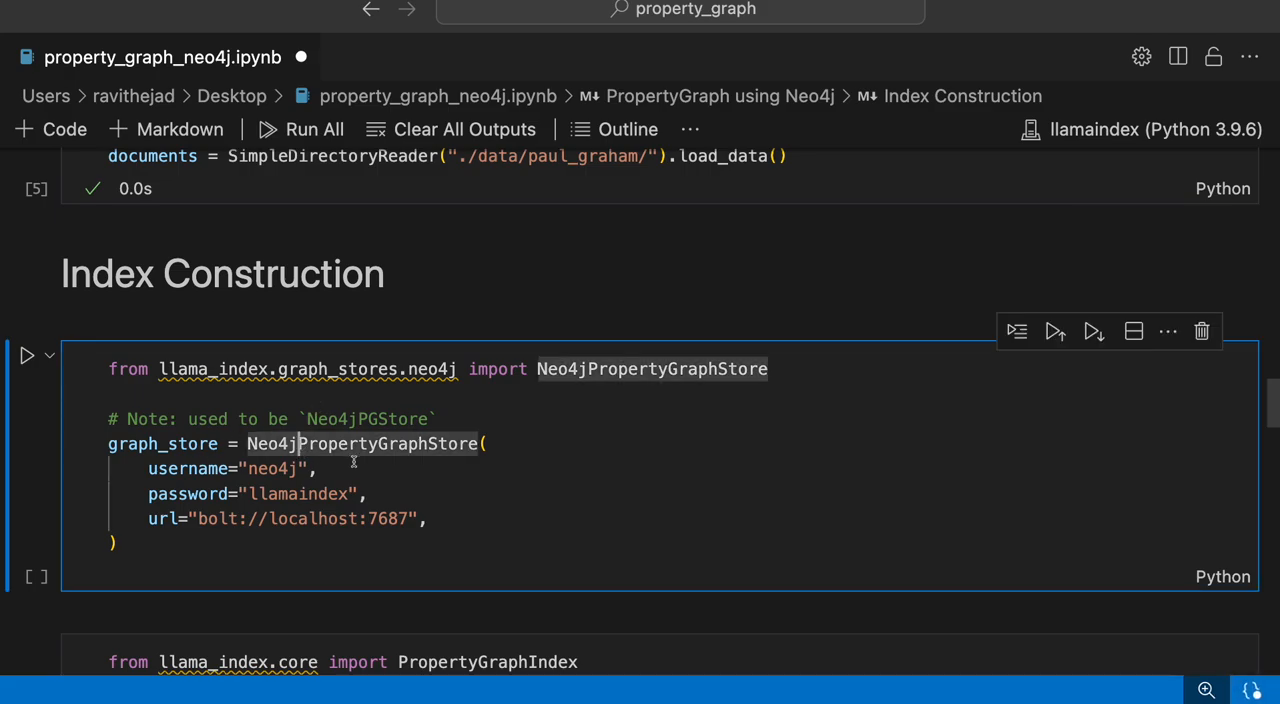
scroll("down", 3)
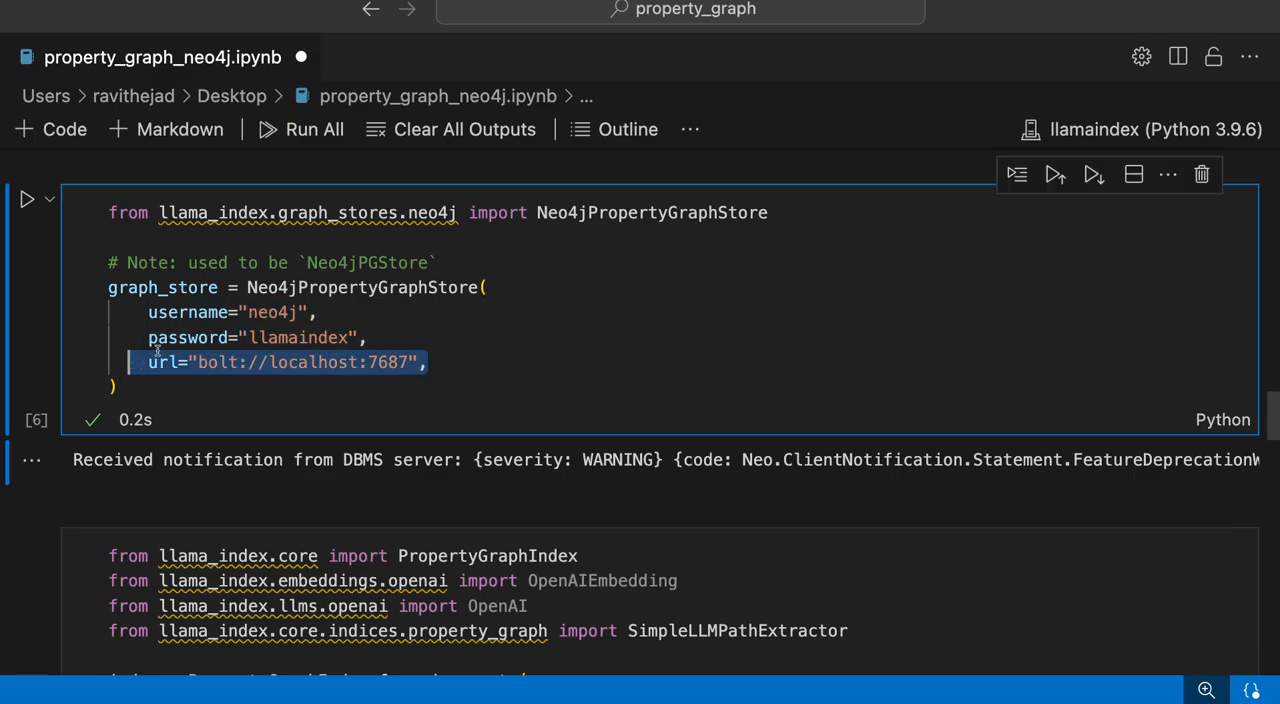
scroll("down", 3)
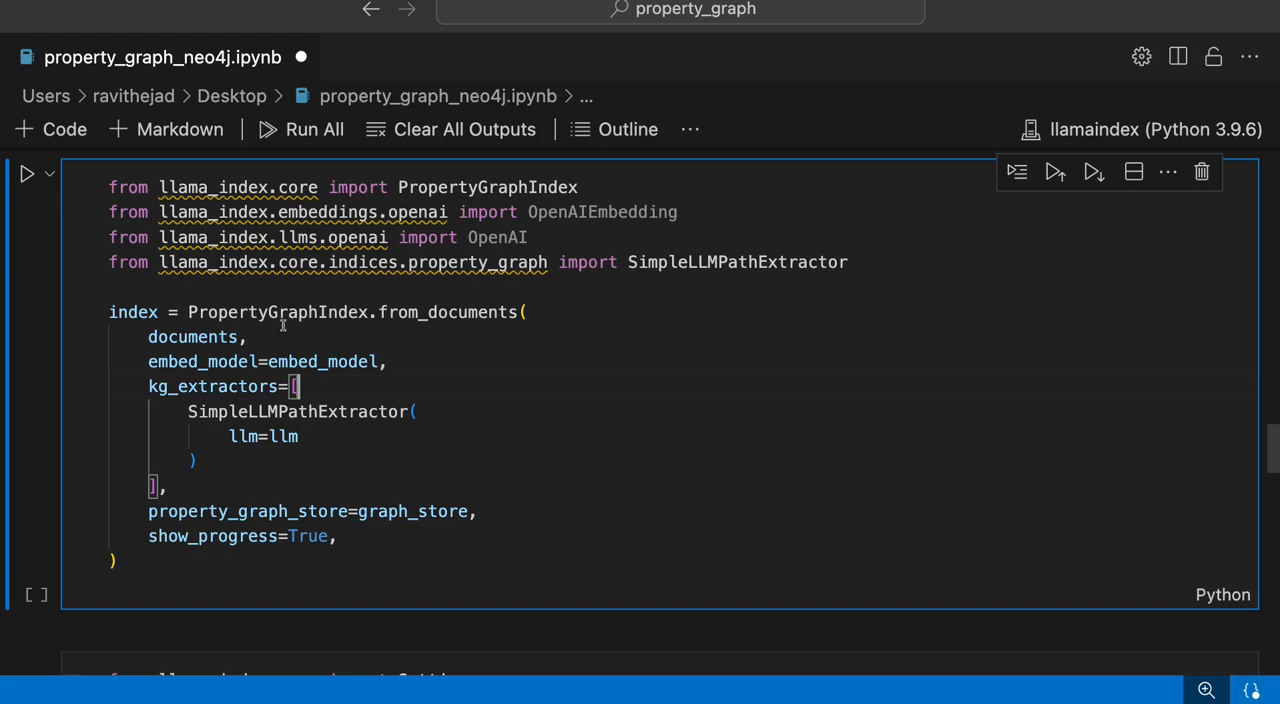
mouse_move(497, 325)
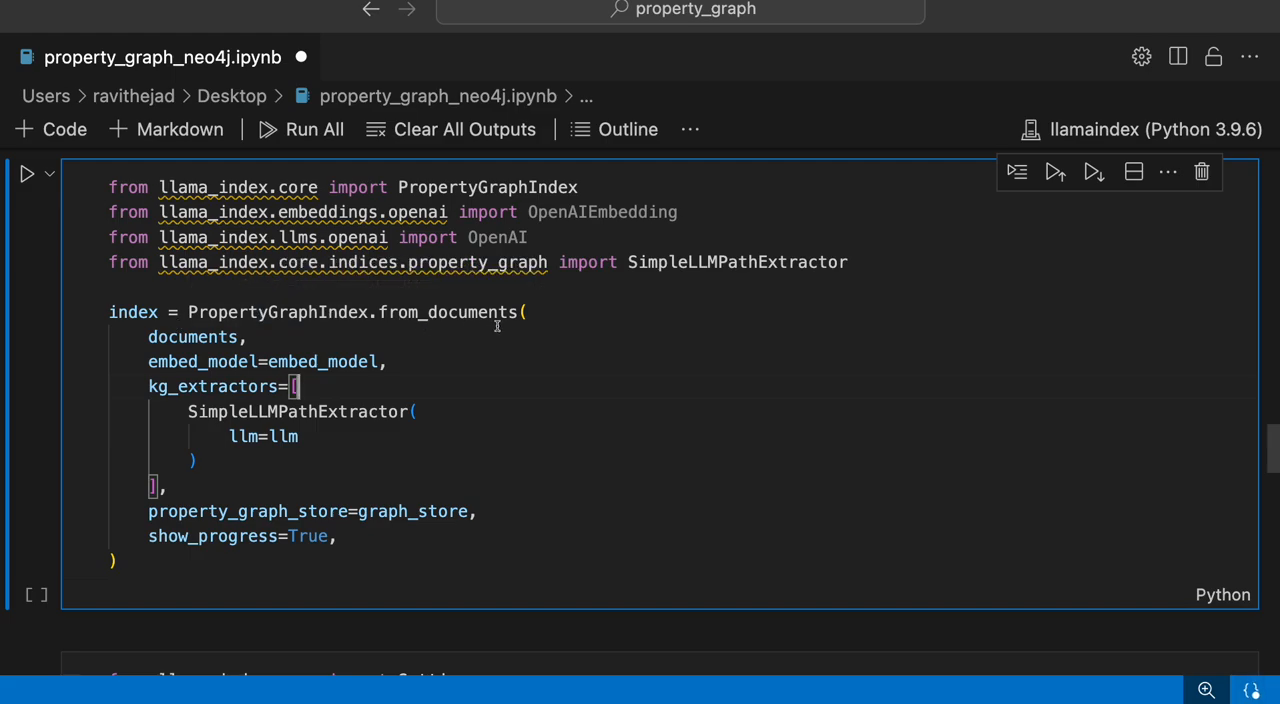
mouse_move(238, 395)
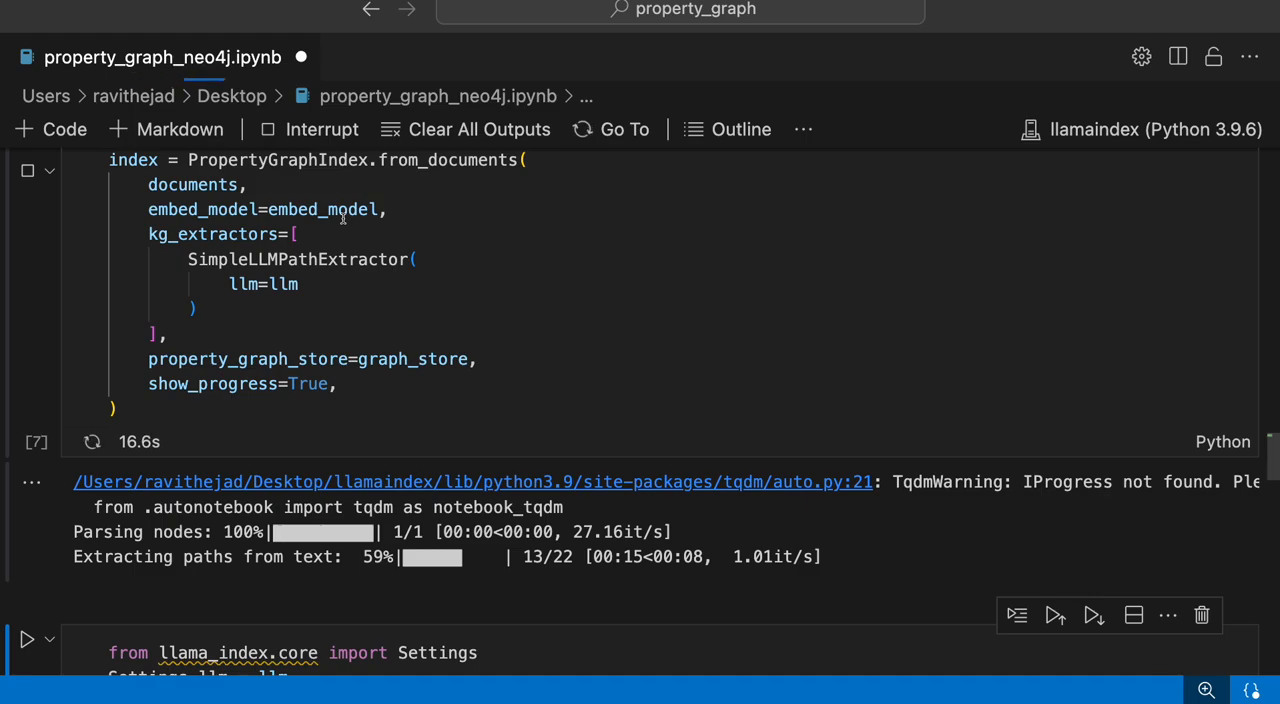
Follow the PropertyGraphIndex.from_documents run as path extraction reaches about 77%.
scroll("down", 3)
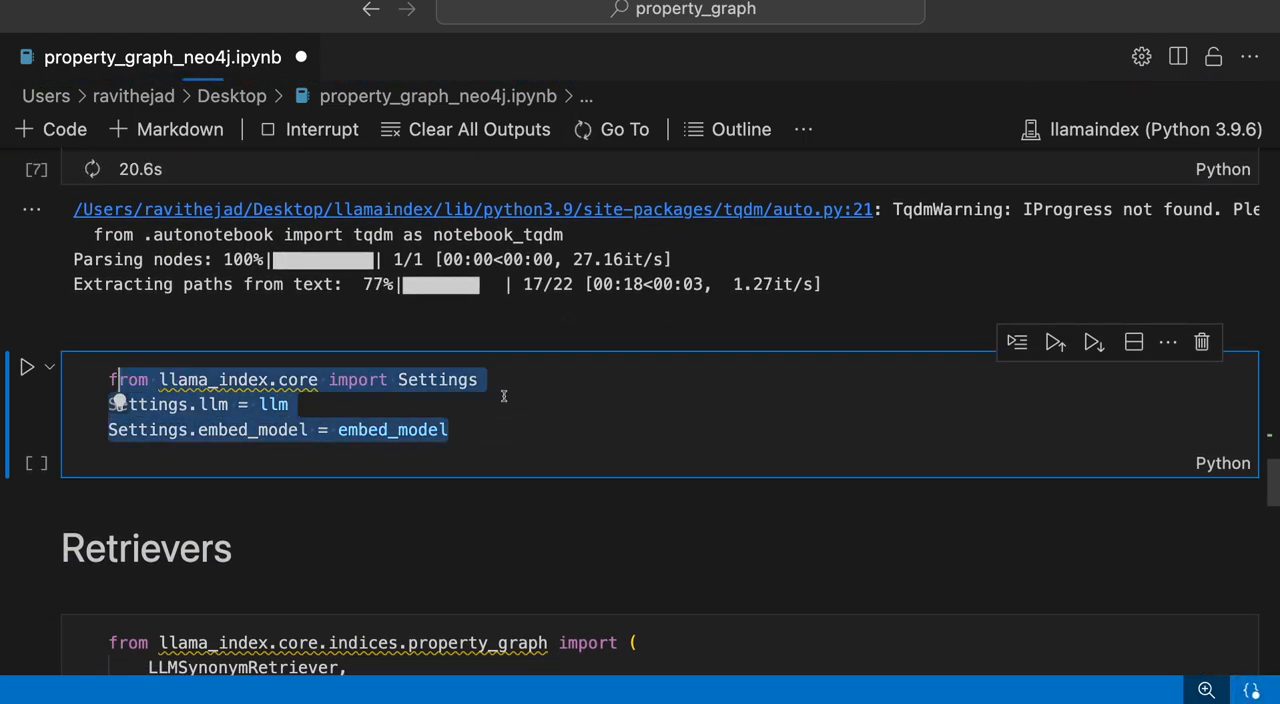
Scroll through the retriever and query cells while extraction and embeddings reach 100%.
scroll("down", 3)
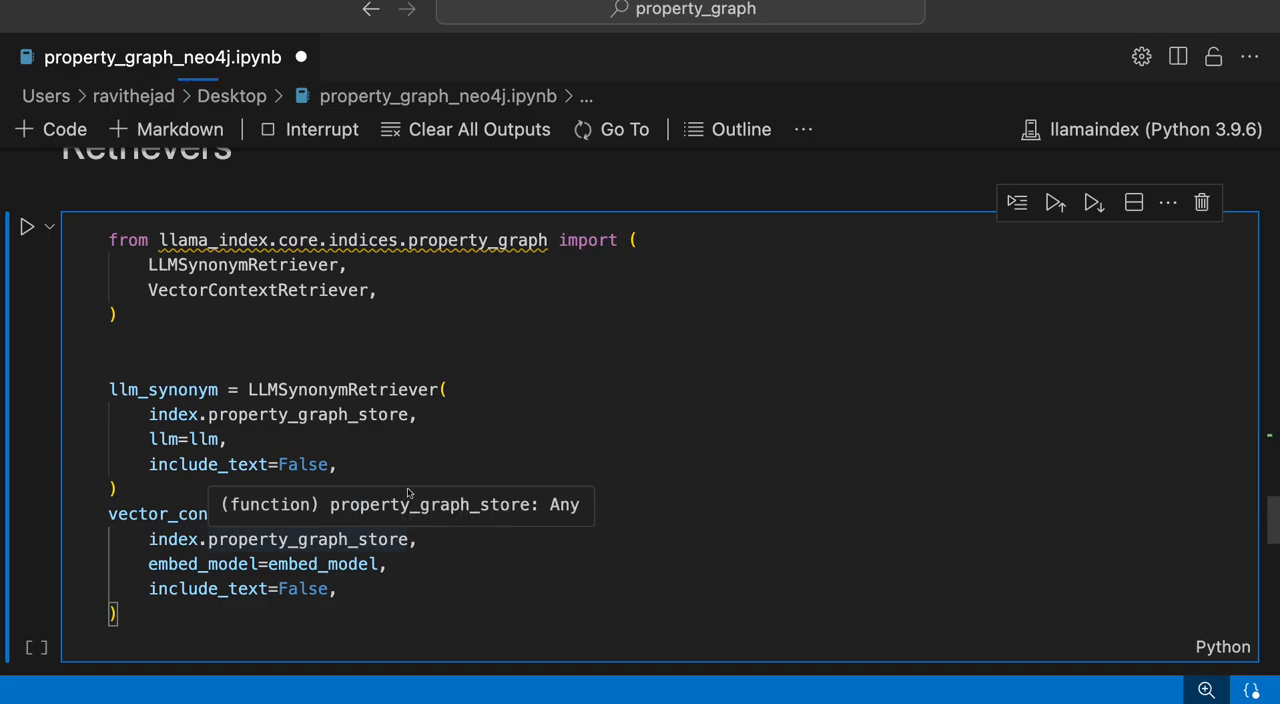
scroll("down", 3)
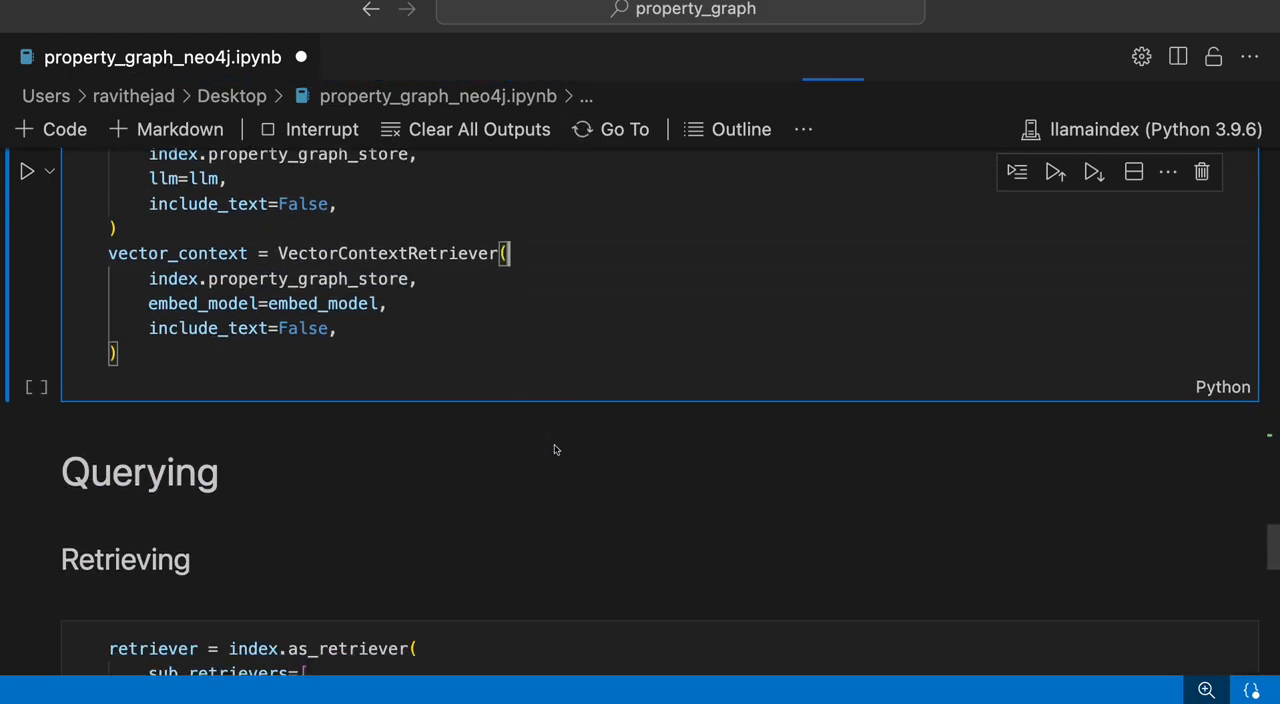
scroll("down", 3)
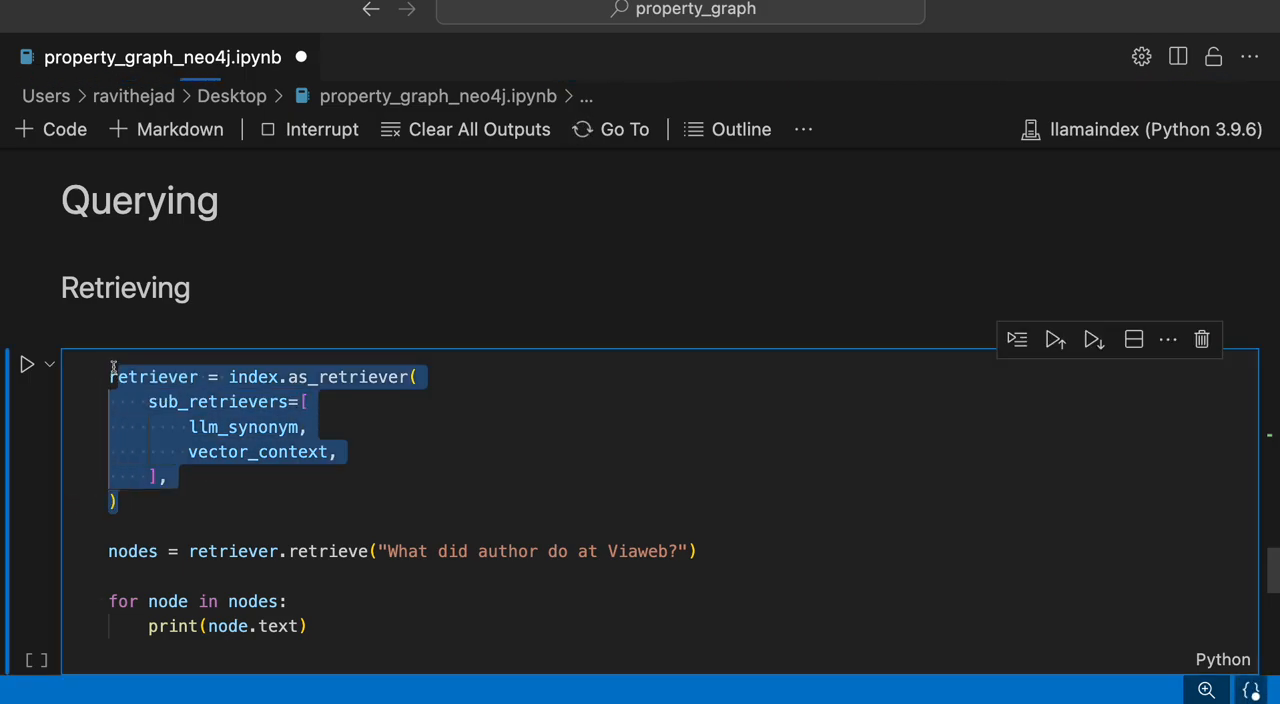
scroll("down", 3)
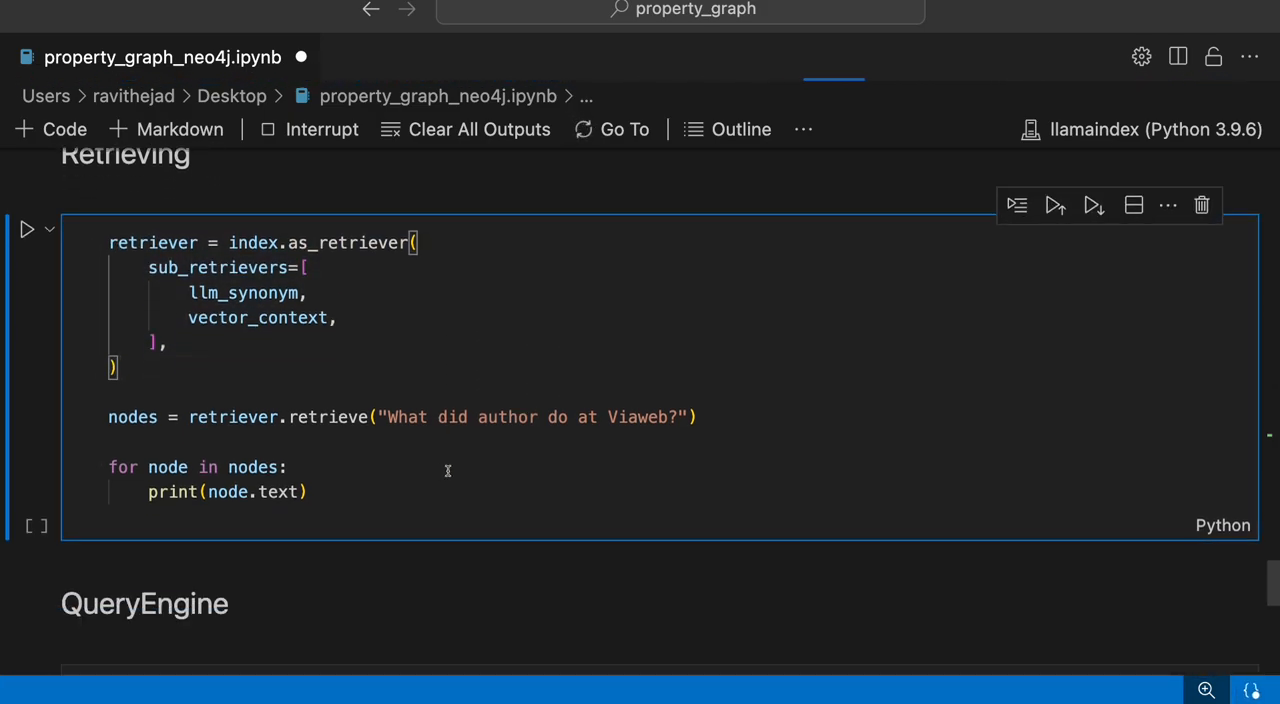
scroll("down", 3)
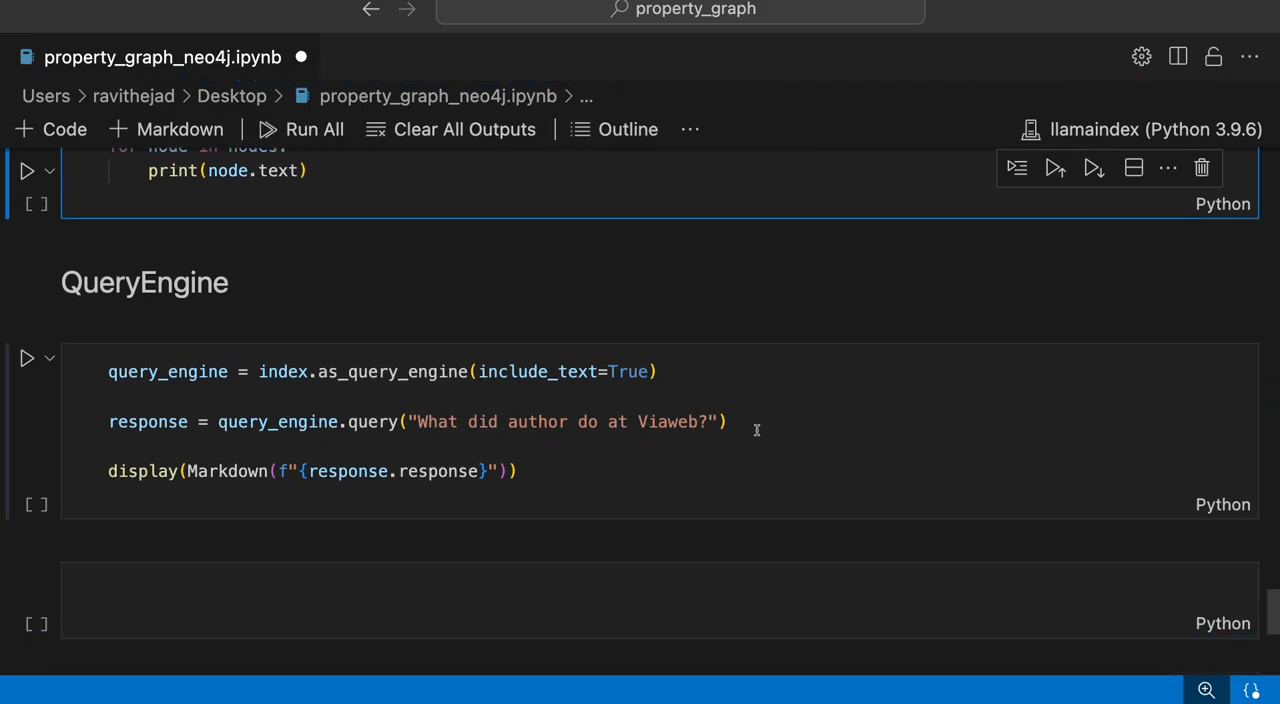
scroll("down", 3)
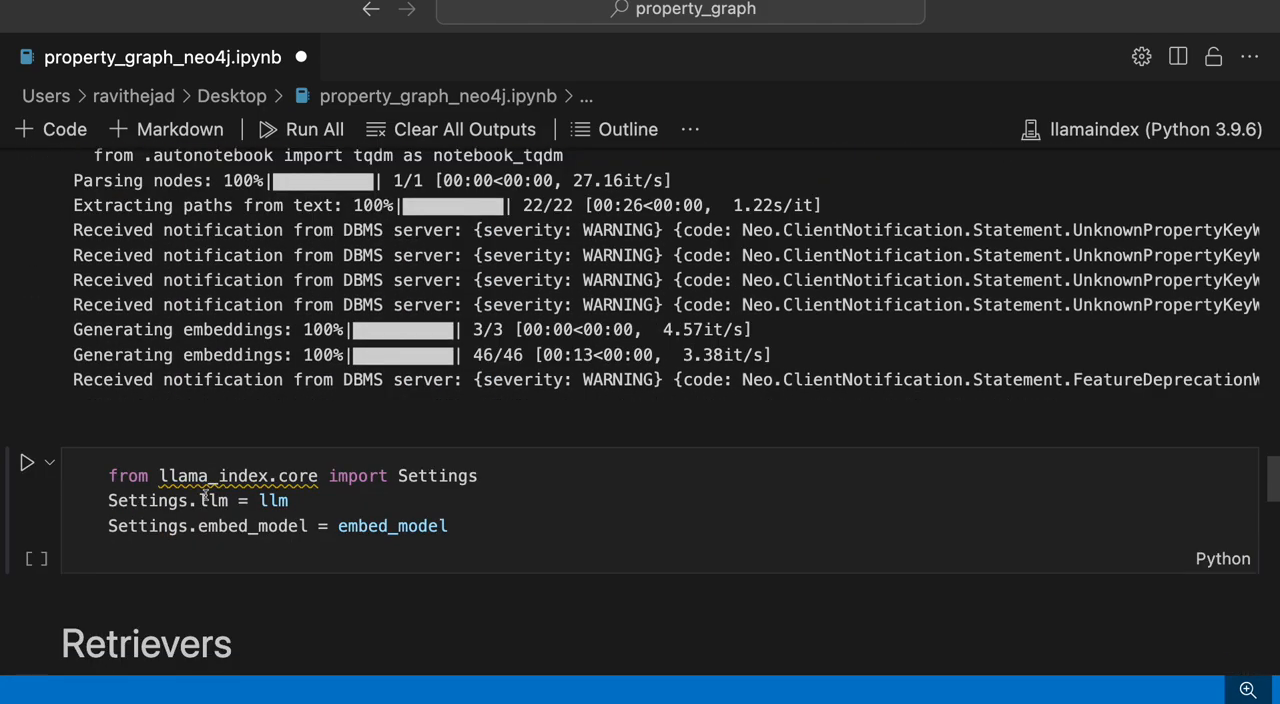
Run the Settings and LLMSynonymRetriever/VectorContextRetriever cells, then retrieve Viaweb knowledge-graph triples.
left_click(435, 476)
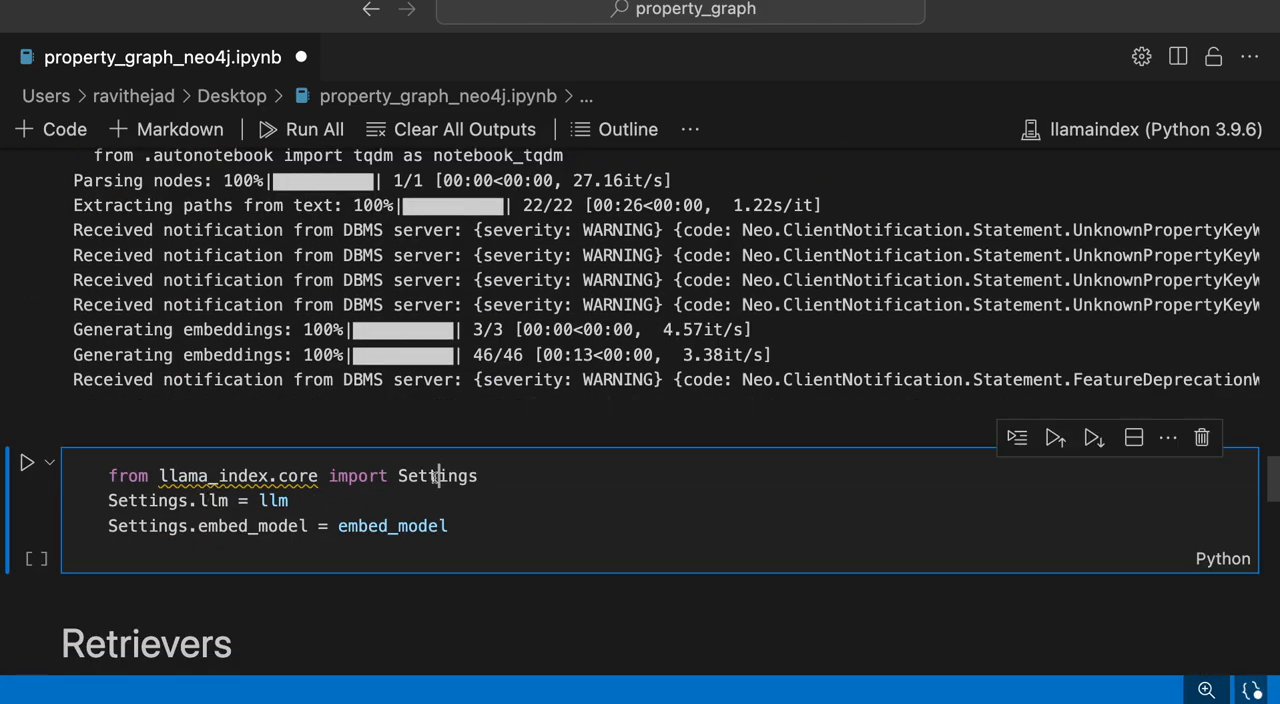
left_click(27, 462)
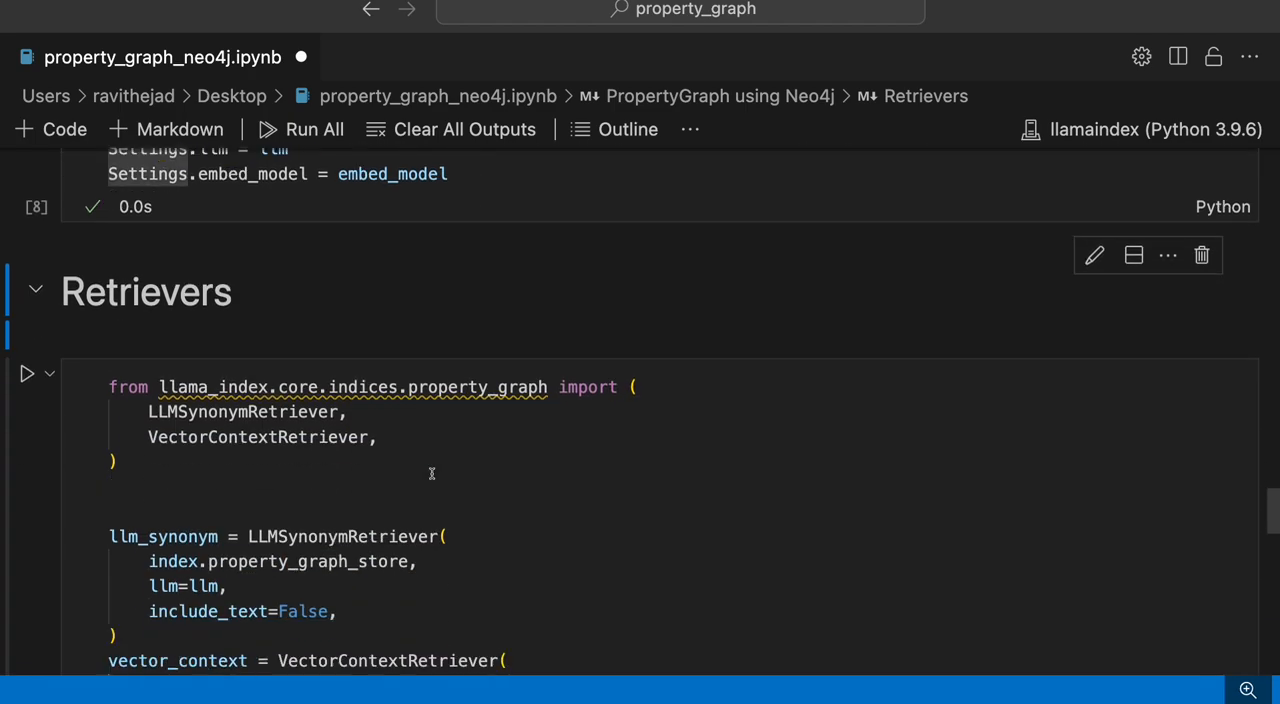
scroll("down", 3)
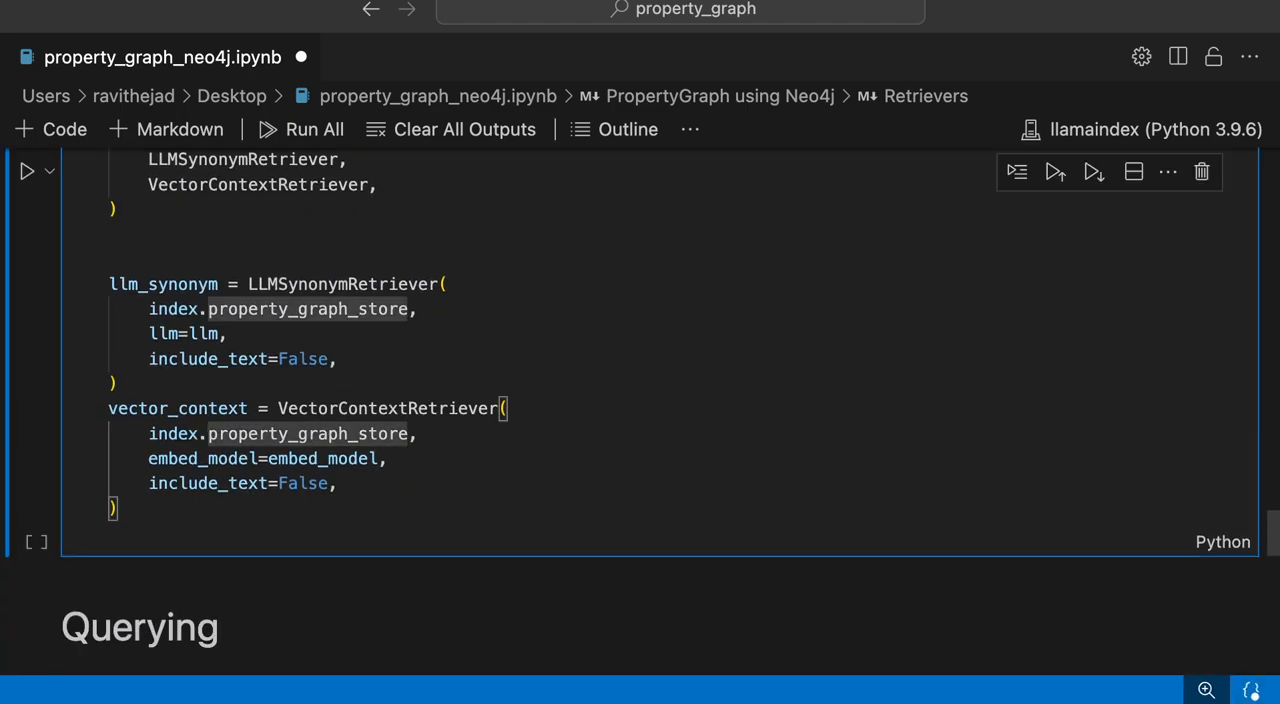
scroll("down", 3)
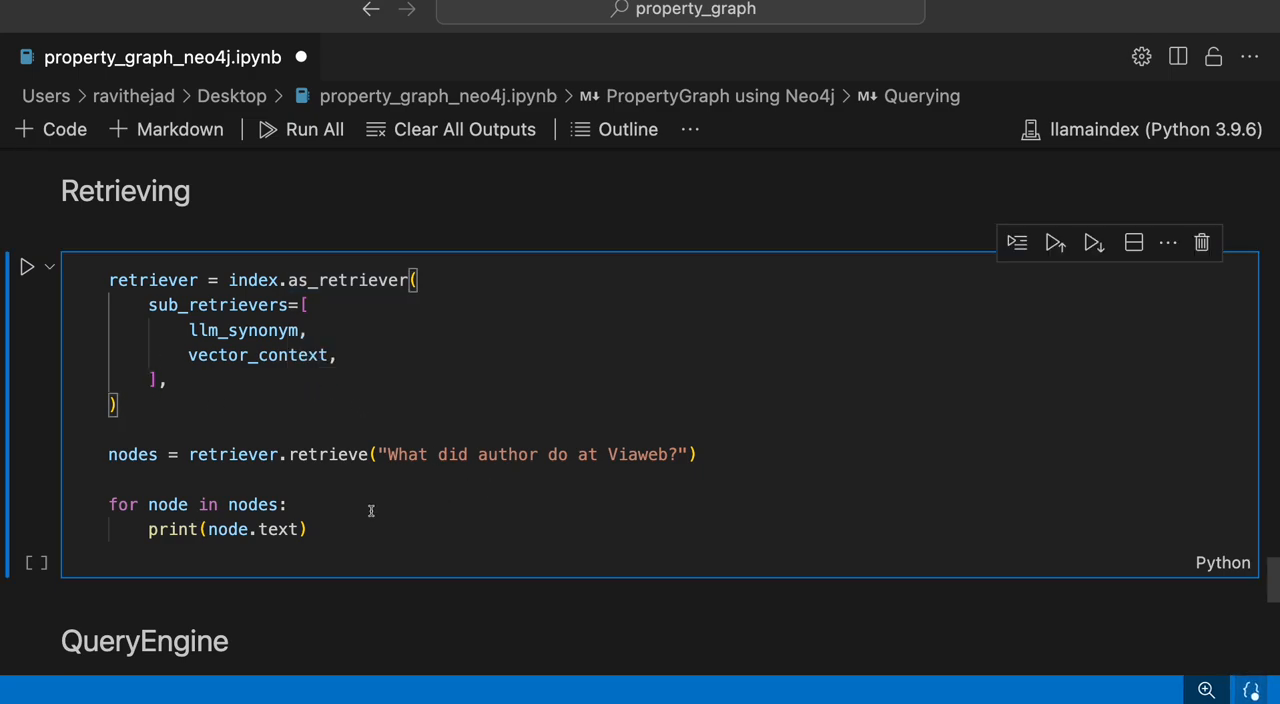
left_click(27, 265)
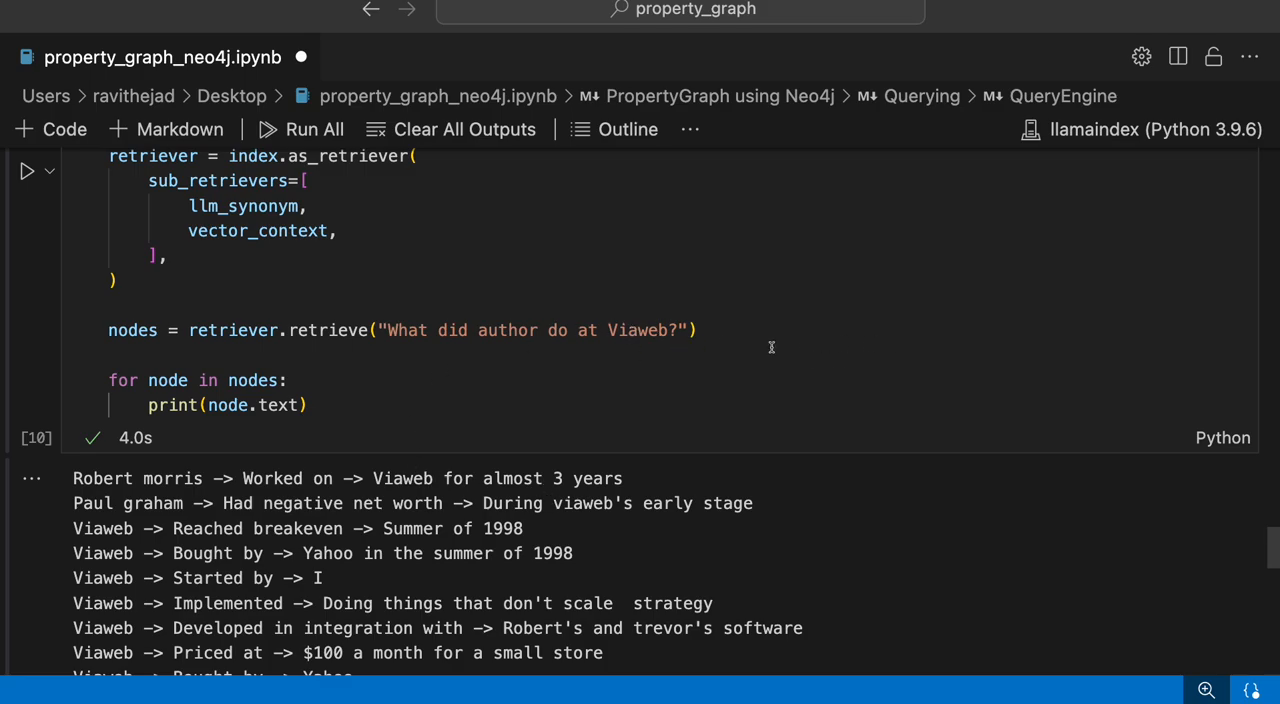
Query "What did author do at Viaweb?" with as_query_engine and display the Markdown answer.
scroll("down", 3)
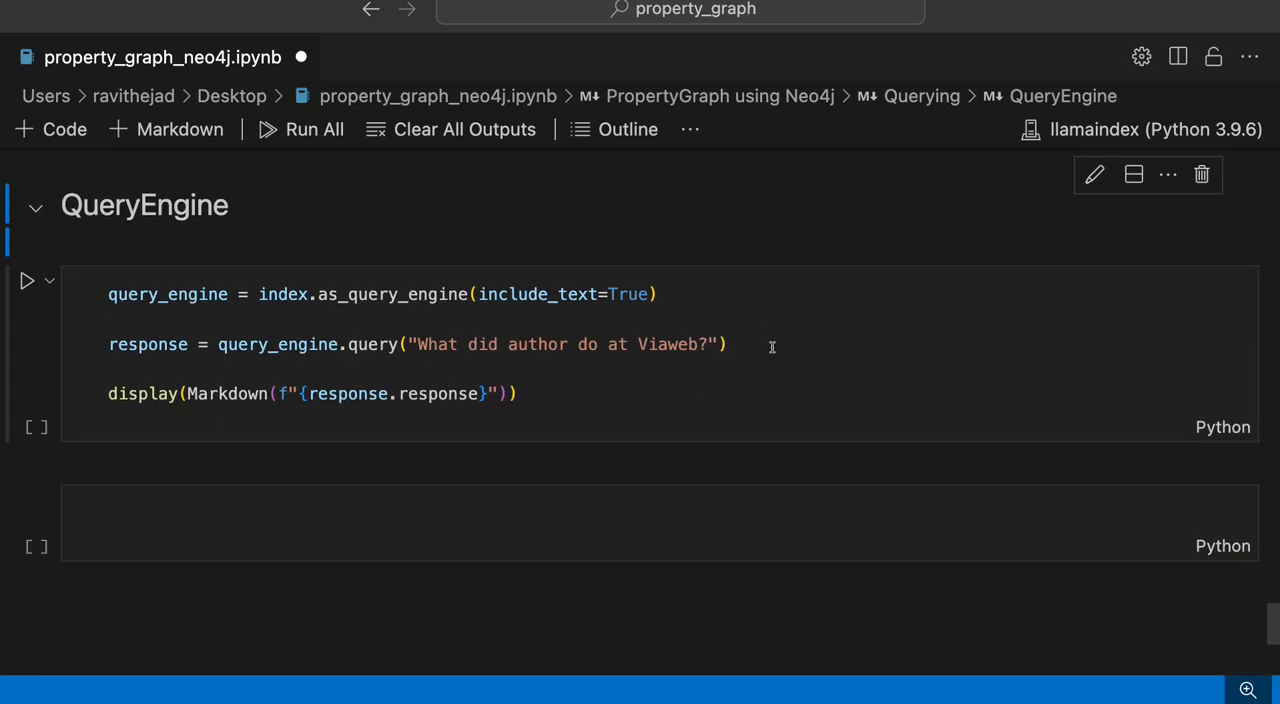
left_click(27, 281)
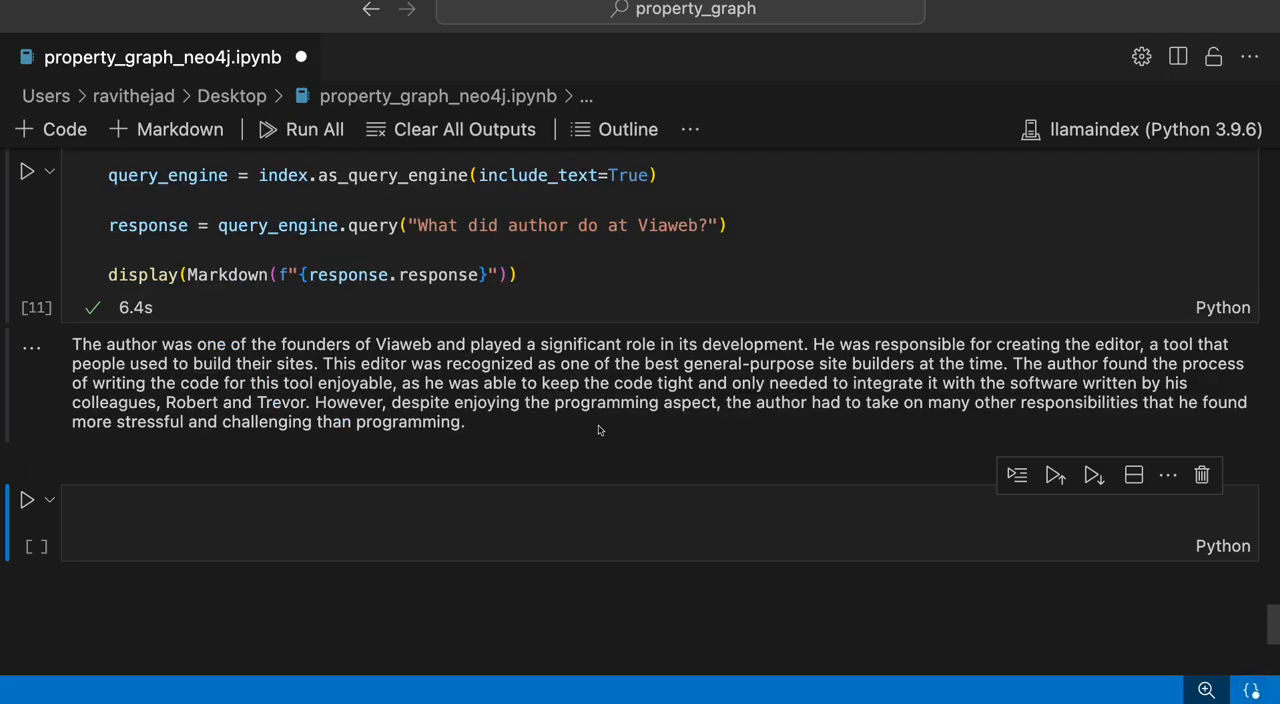
mouse_move(506, 434)
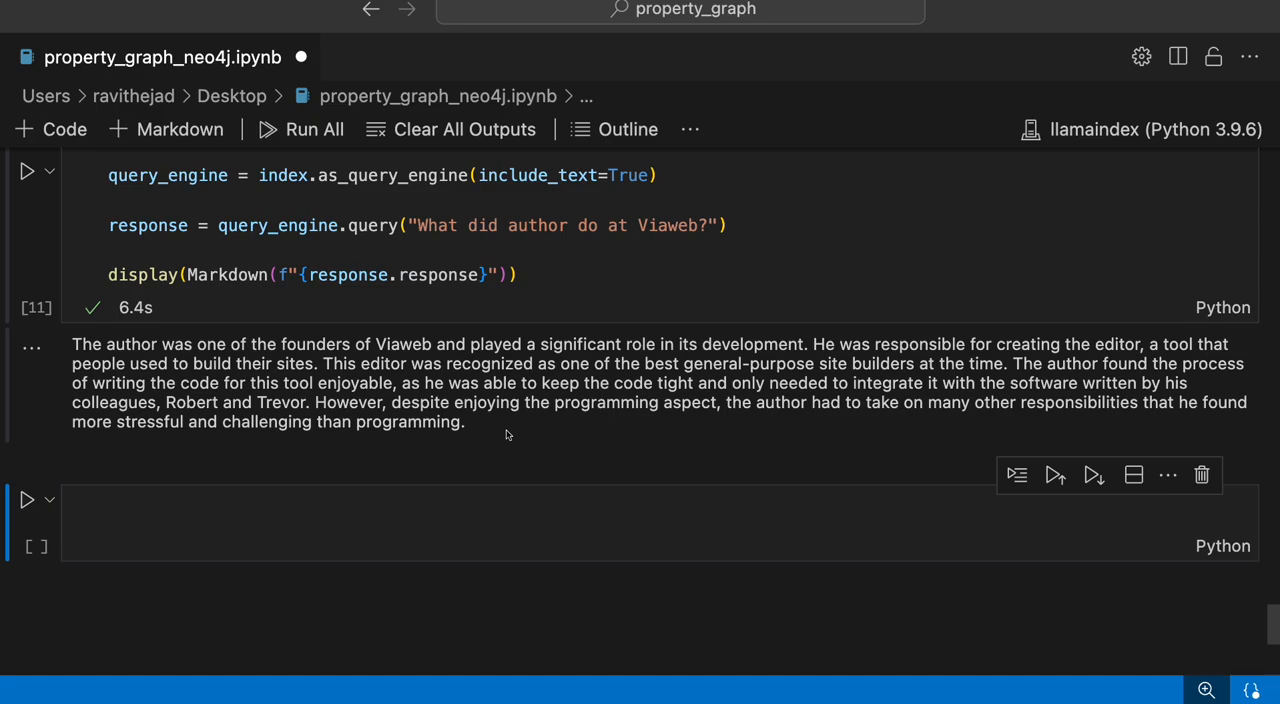